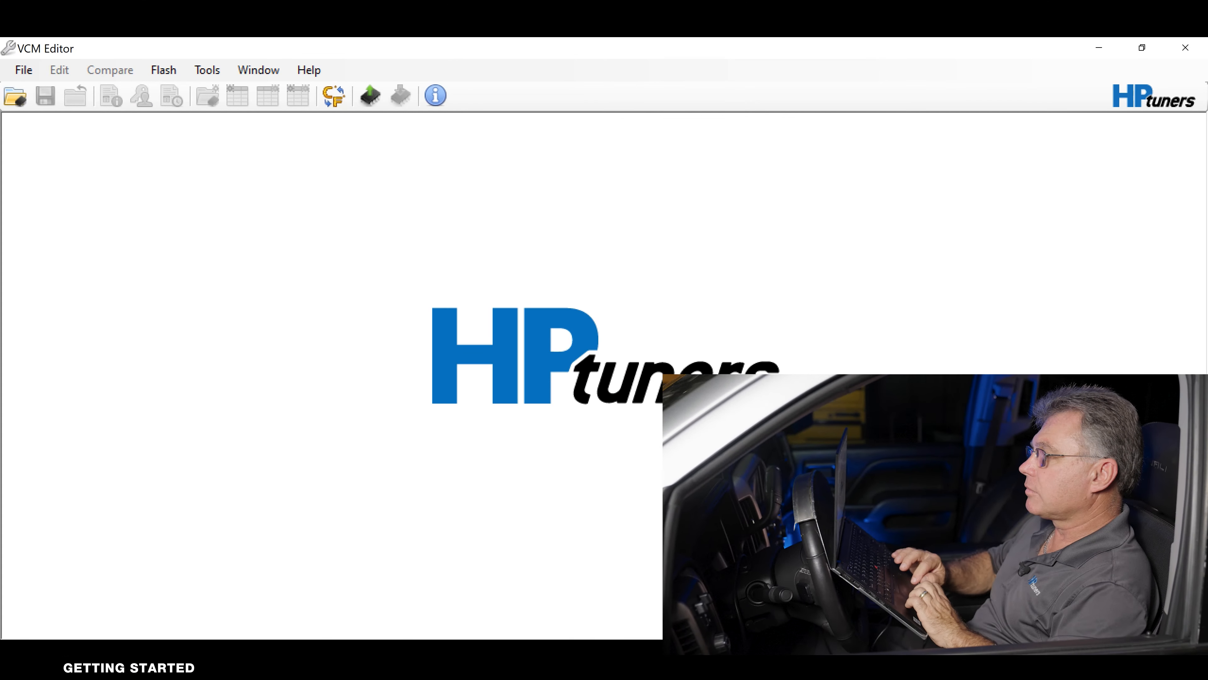
Read the ECM and TCM from the truck with the C304 CCM set to Do Not Read.
click(369, 95)
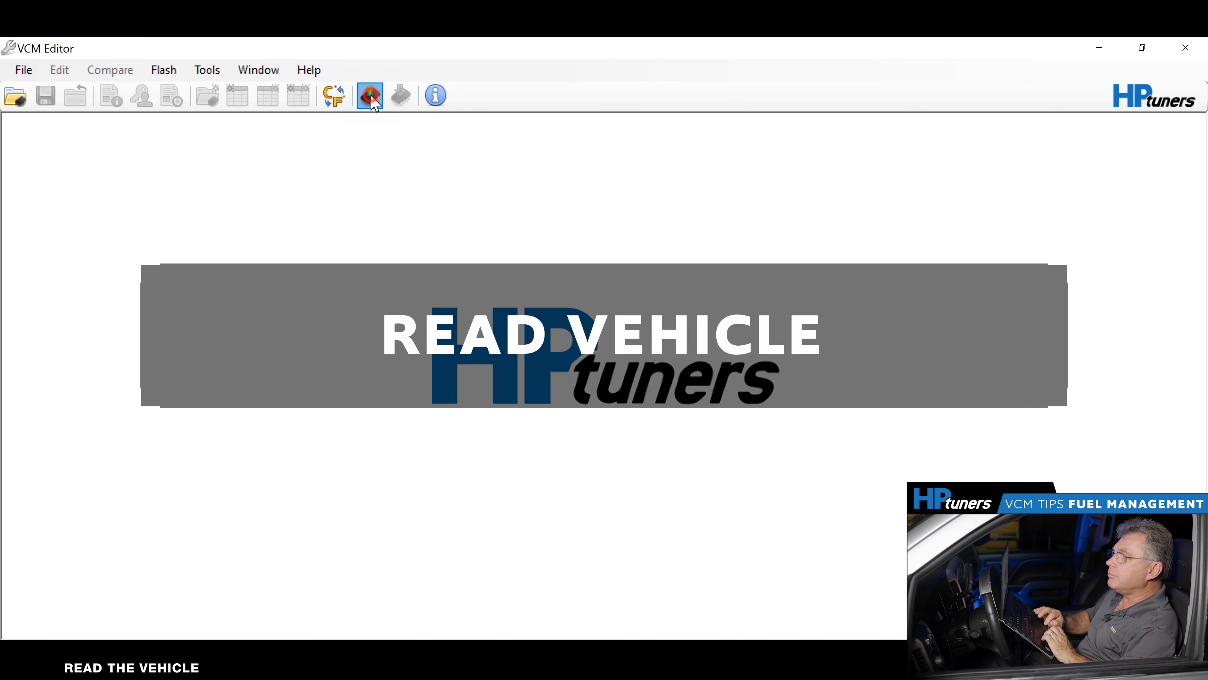
click(369, 95)
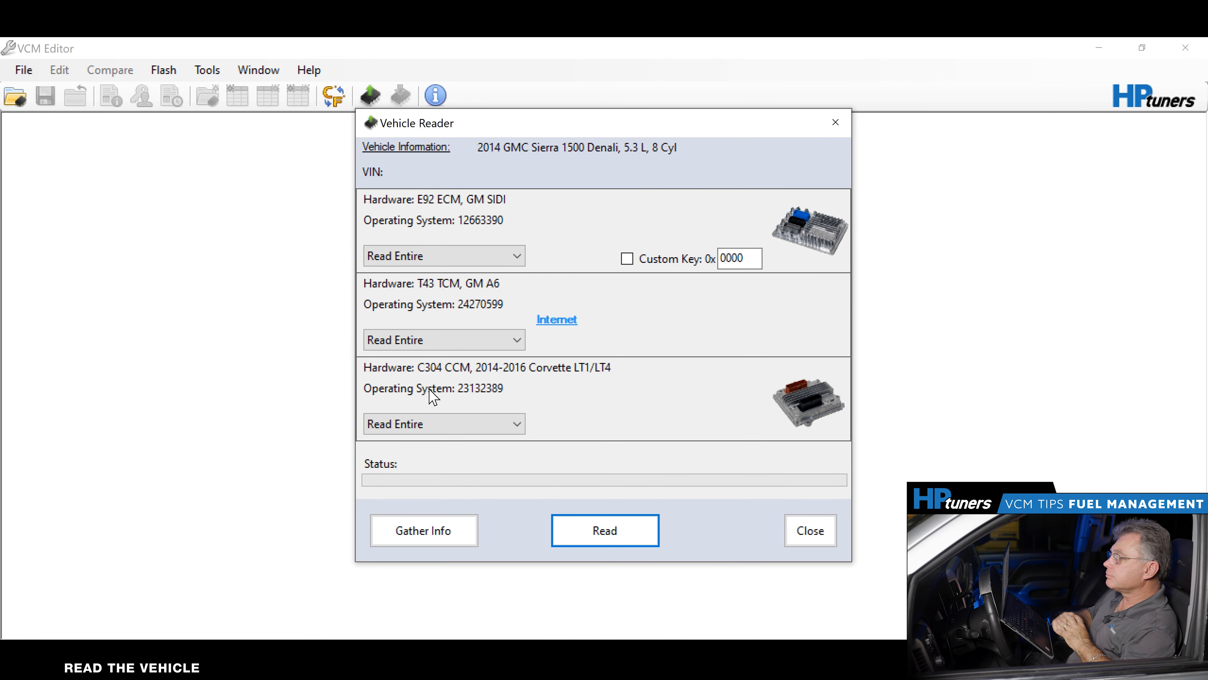
click(444, 423)
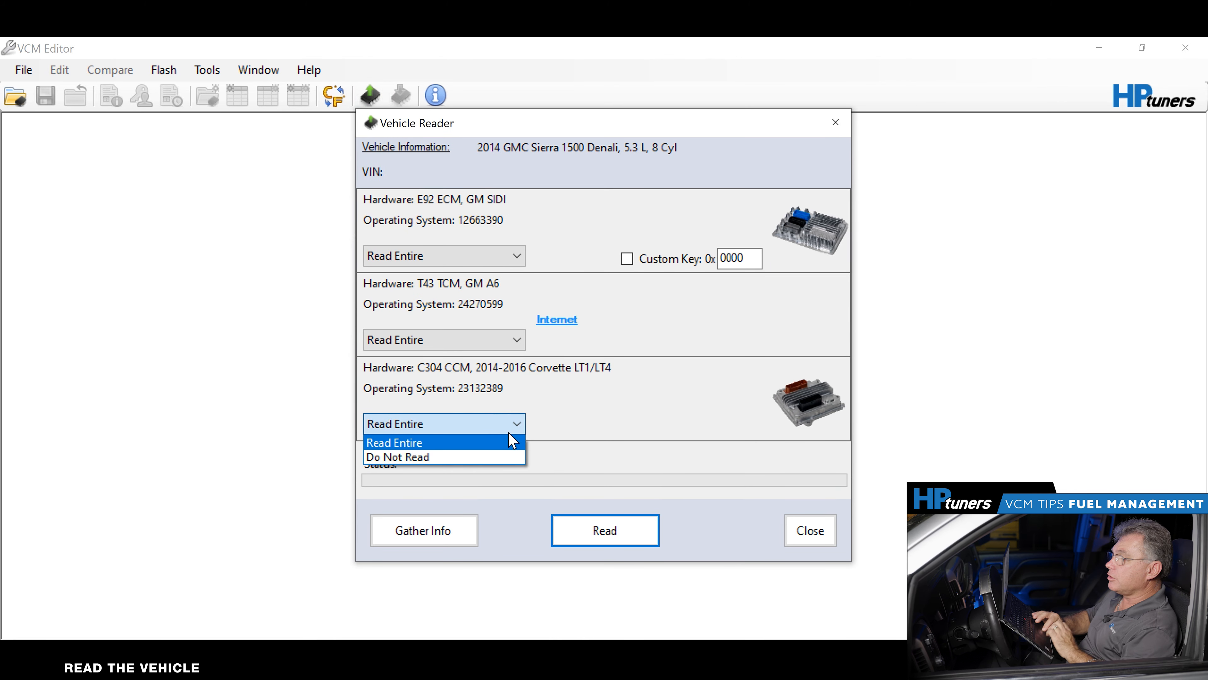
click(398, 456)
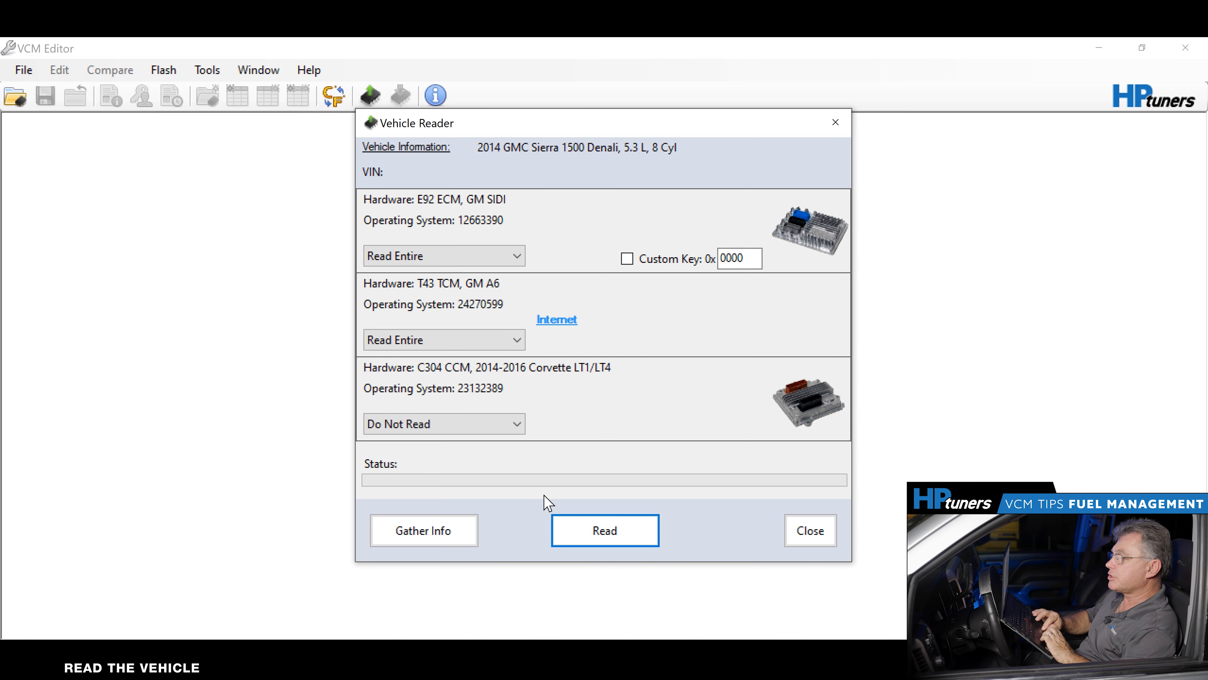
click(604, 530)
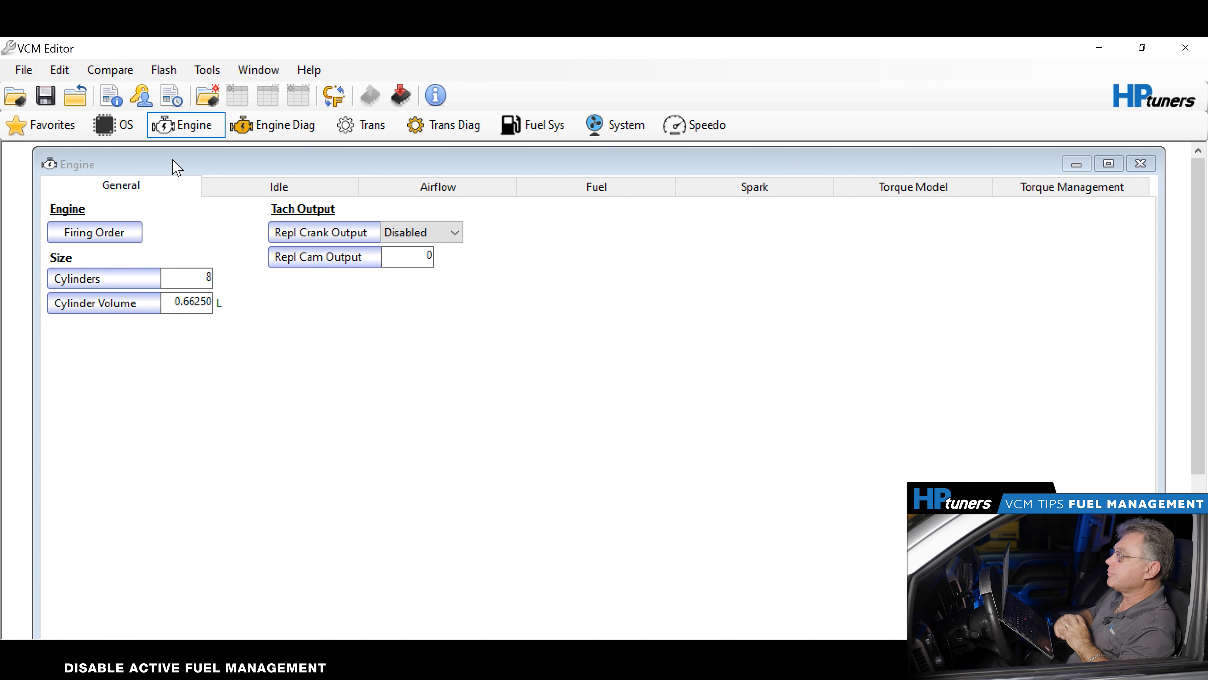
mouse_move(270, 215)
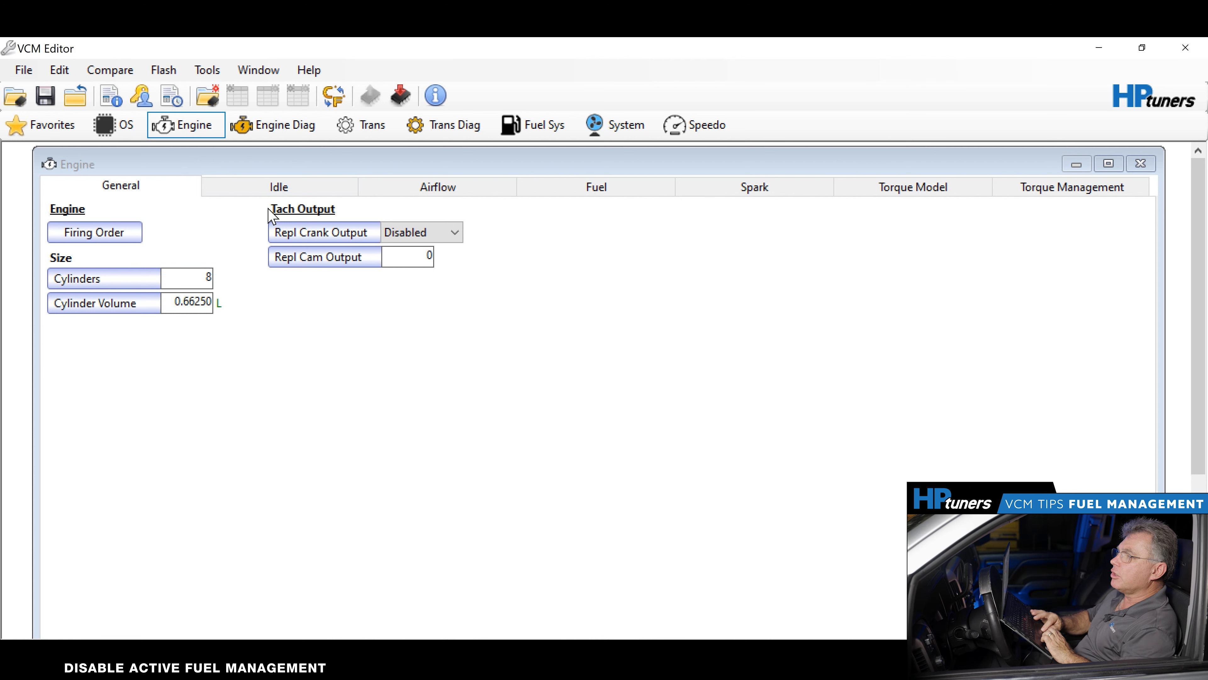
Show the engine Fuel parameters' Lean / Fuel-Saving settings where DOD is listed.
click(594, 187)
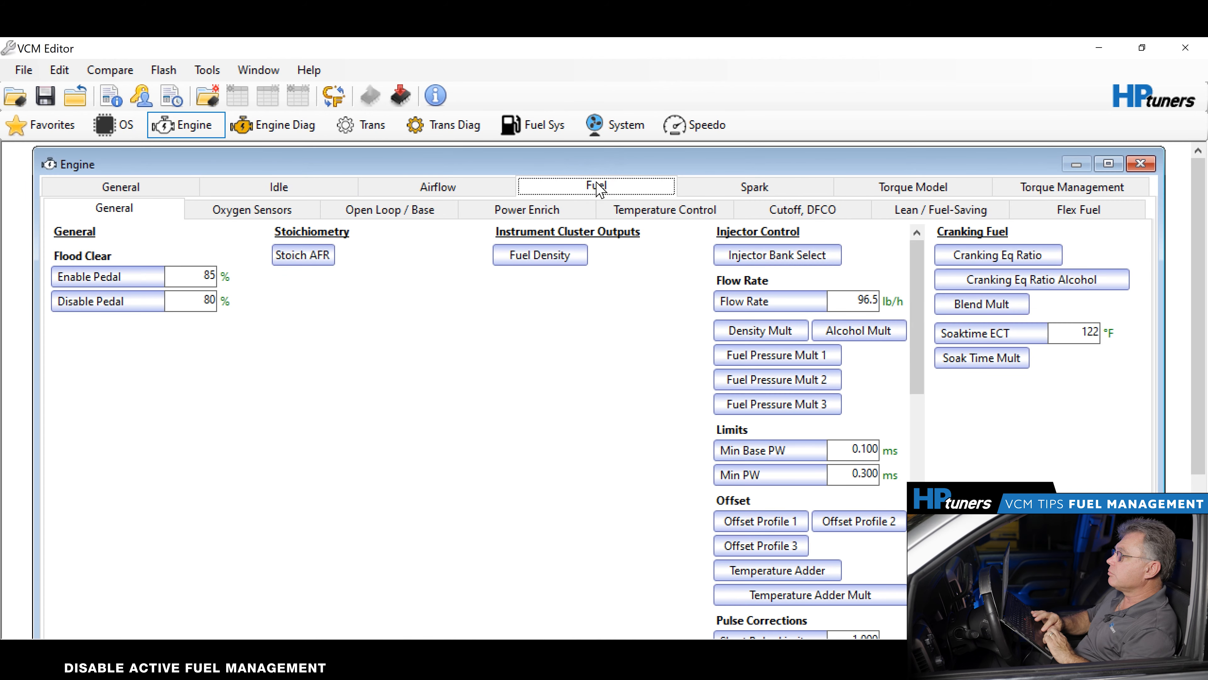
click(939, 209)
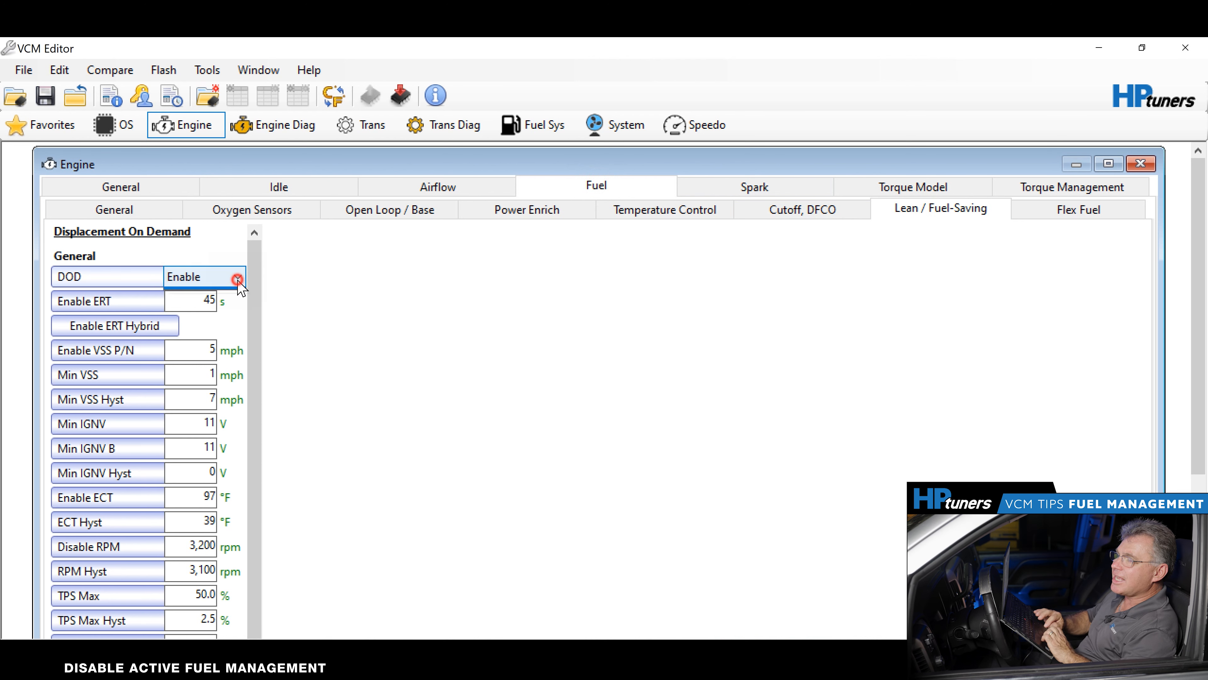
Set Displacement On Demand to Disable and its Min VSS to 300 mph.
click(204, 275)
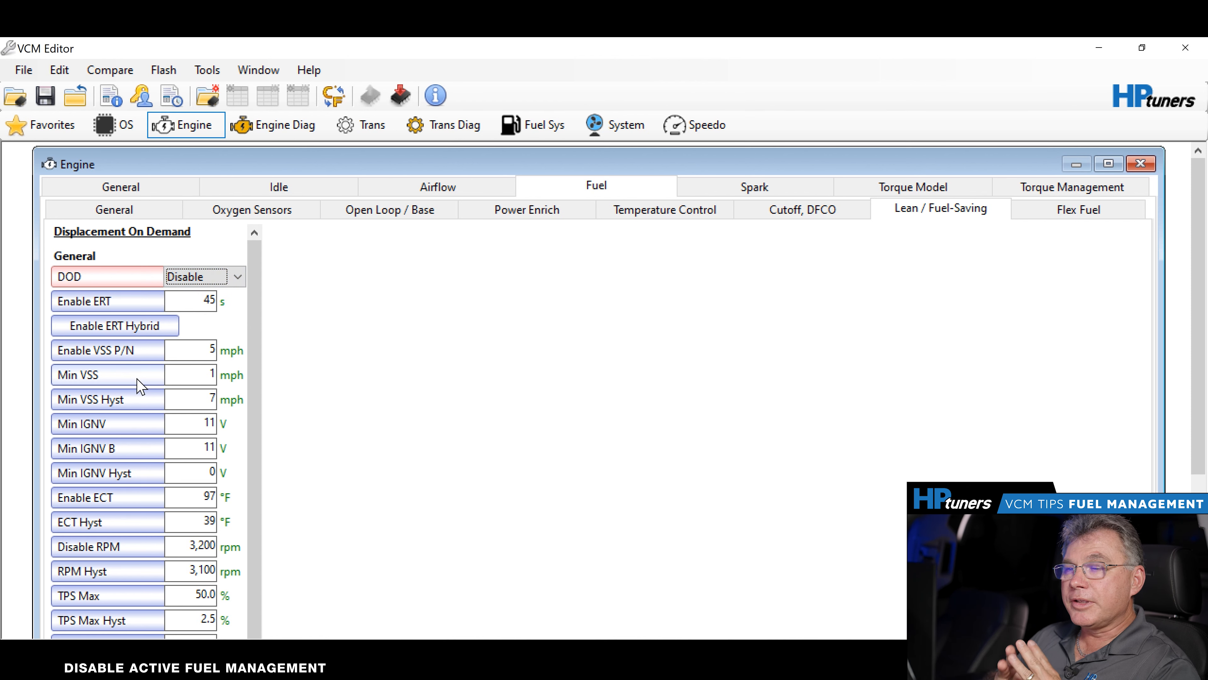
click(208, 375)
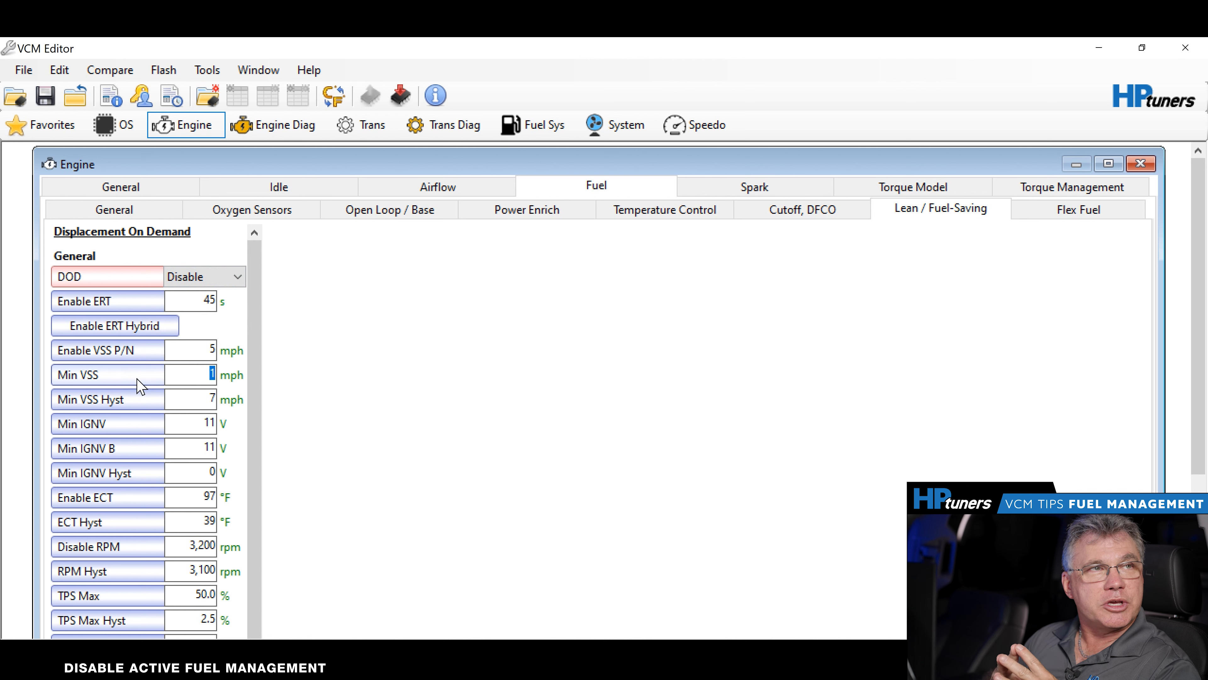
text(300)
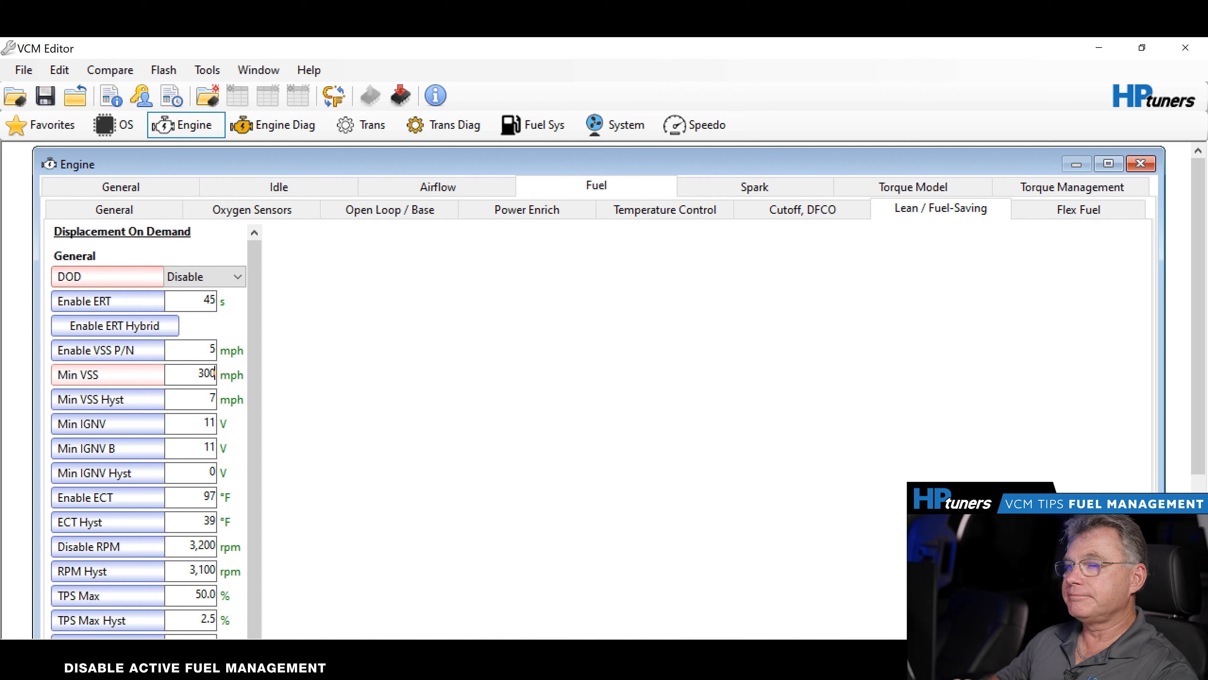
click(23, 69)
text(14_030623_AL_DOD Dew)
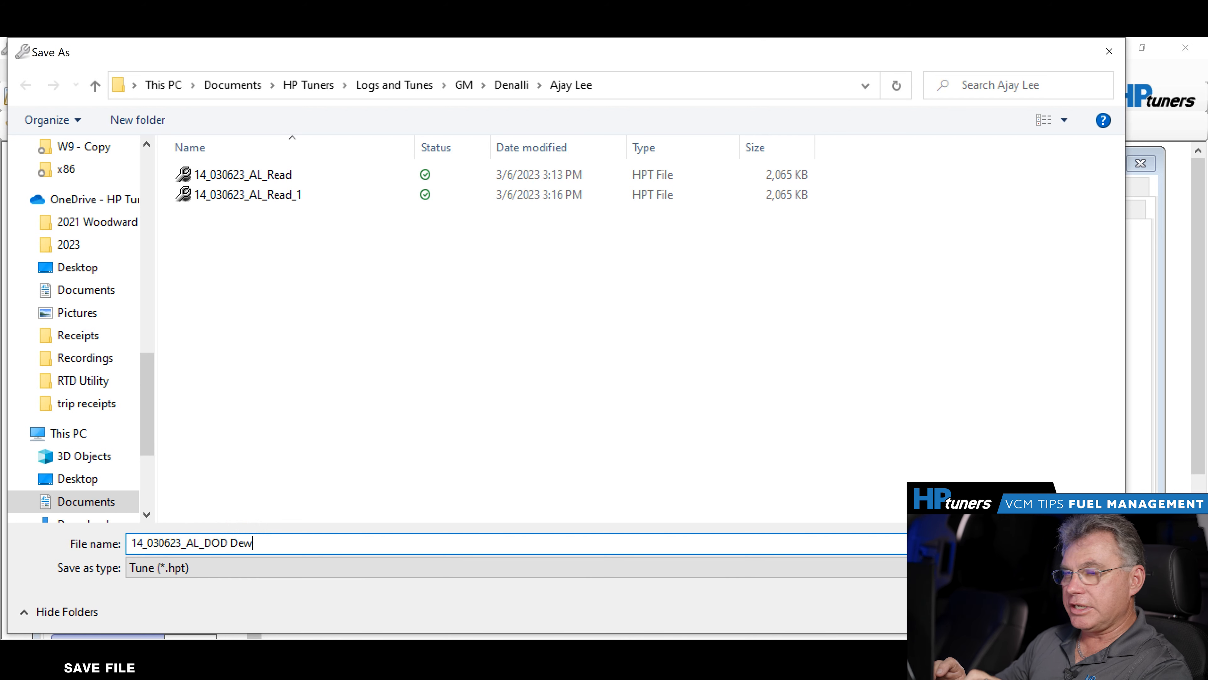
Save the tune as a new file with 'Del' added to the name, ready for the vehicle writer.
text(Del)
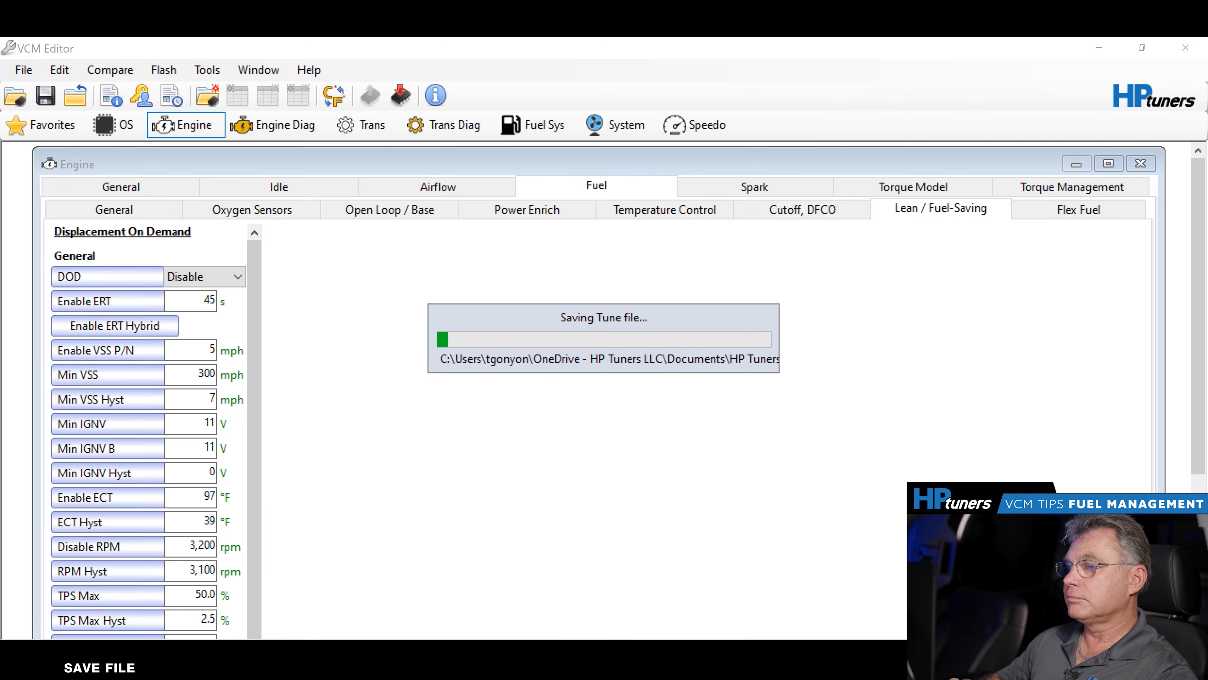
click(399, 95)
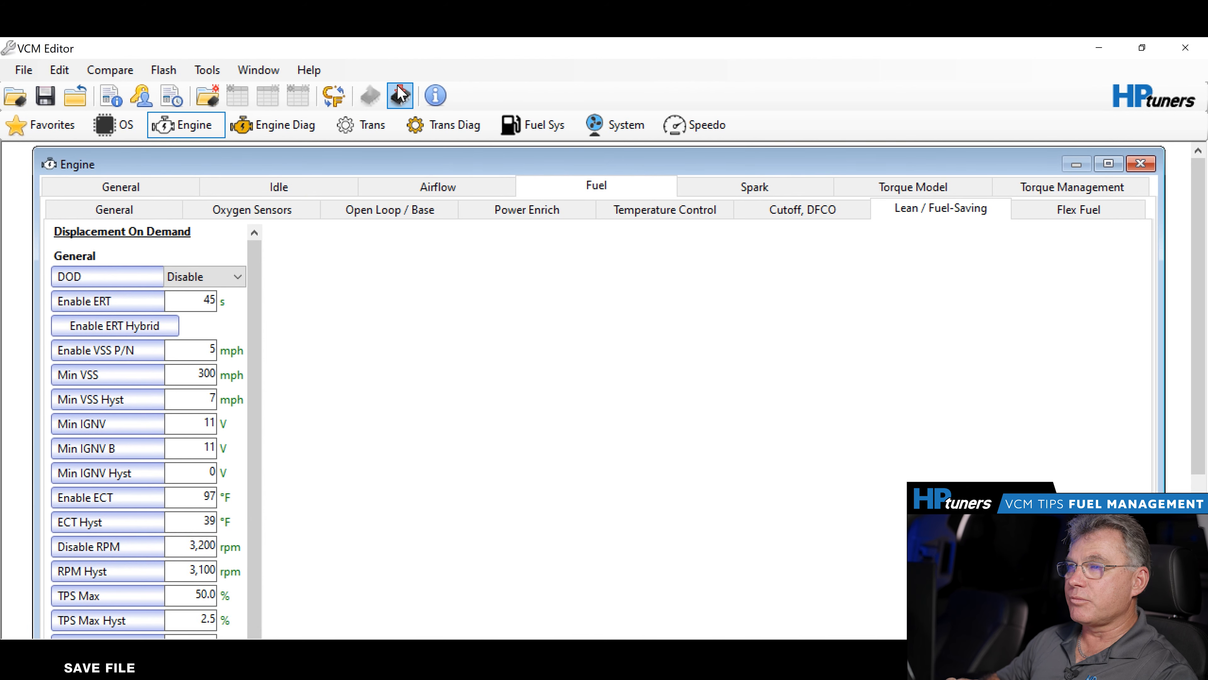
mouse_move(400, 95)
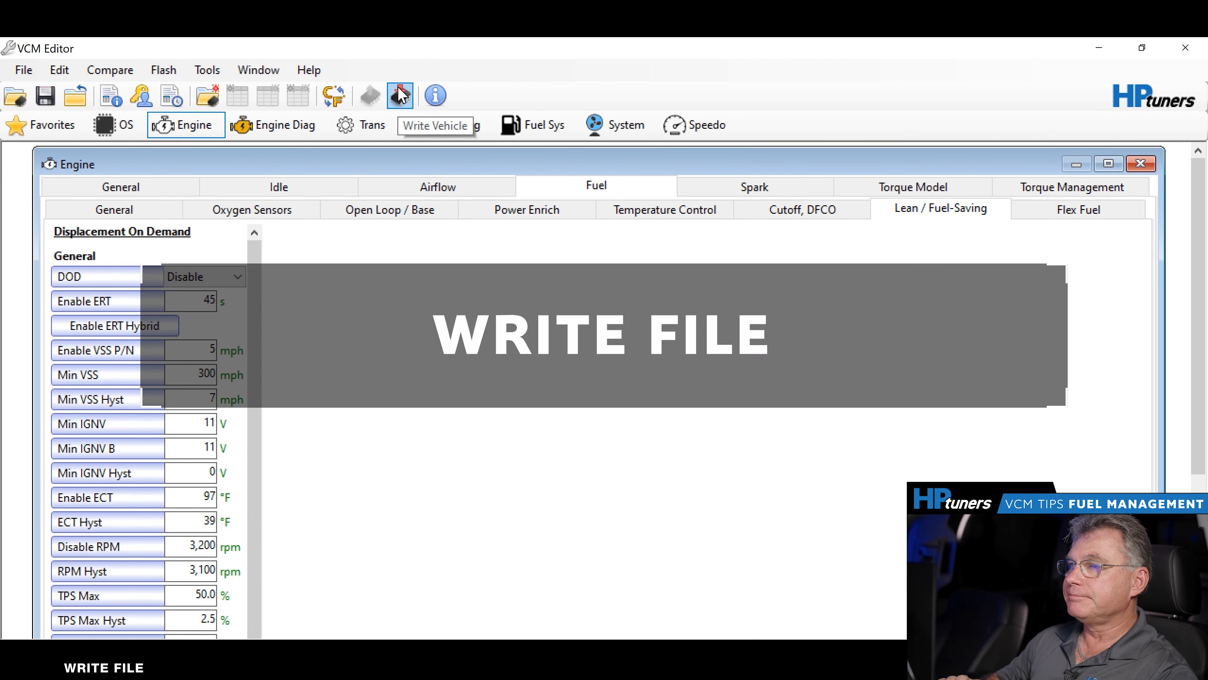
click(399, 95)
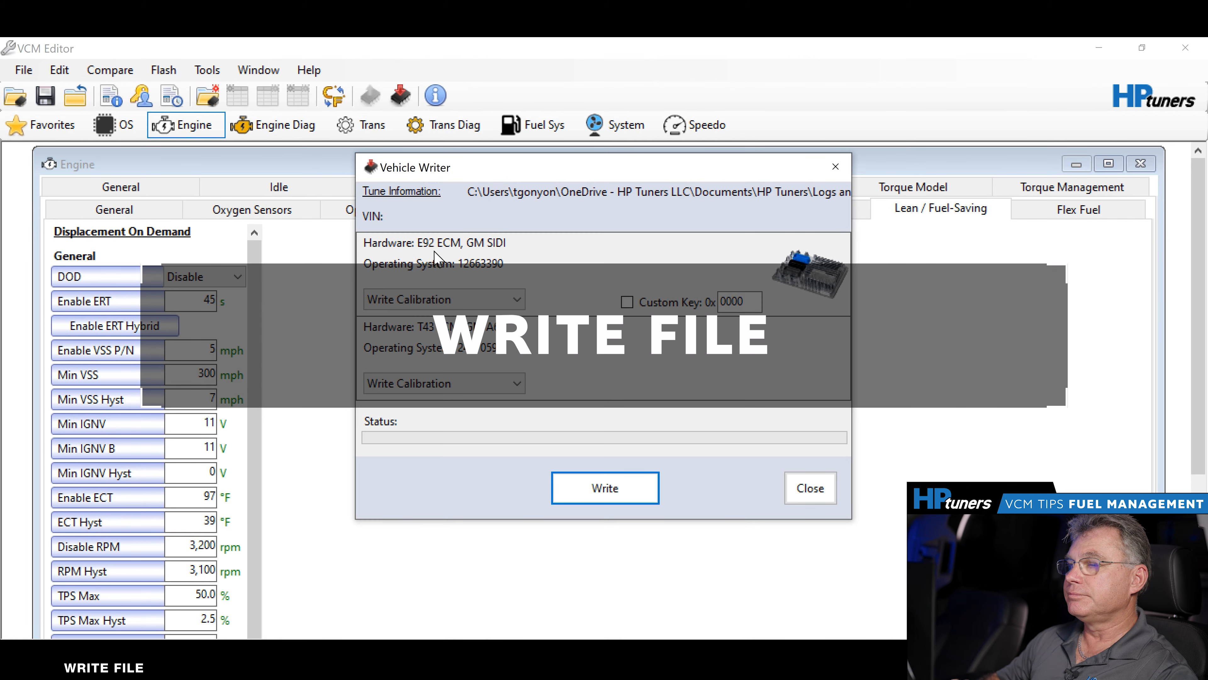